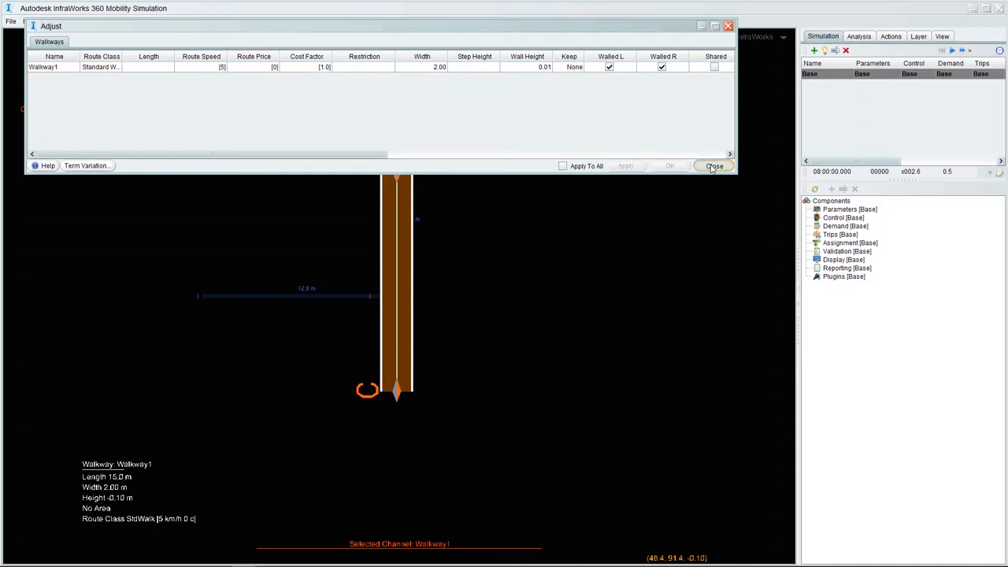
# Step: Close Walkway1's Adjust dialog and copy Walkway1 for the concertina queue
pyautogui.click(713, 166)
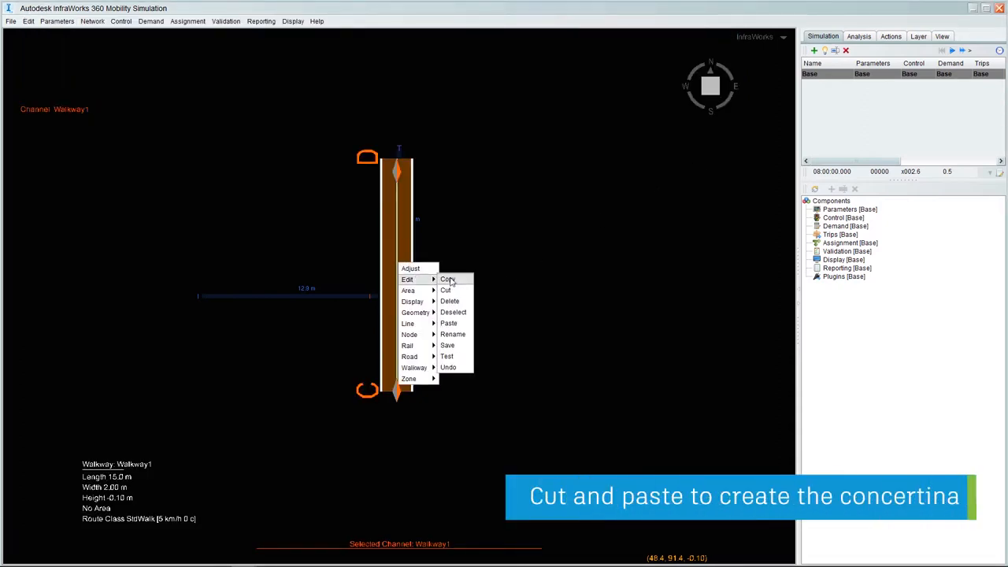
pyautogui.click(446, 290)
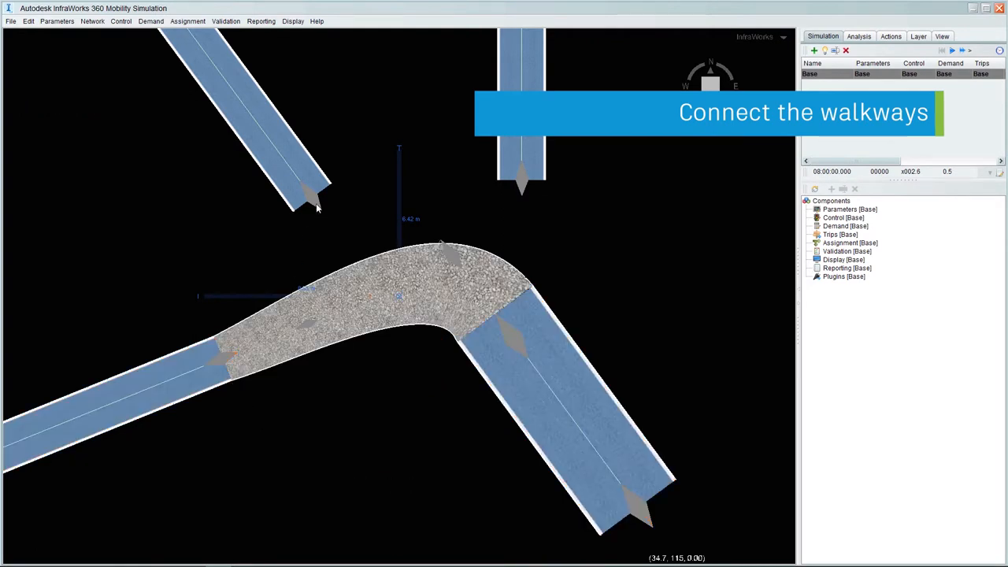
# Step: Link the concertina walkway ends with curved new connections
pyautogui.rightClick(504, 327)
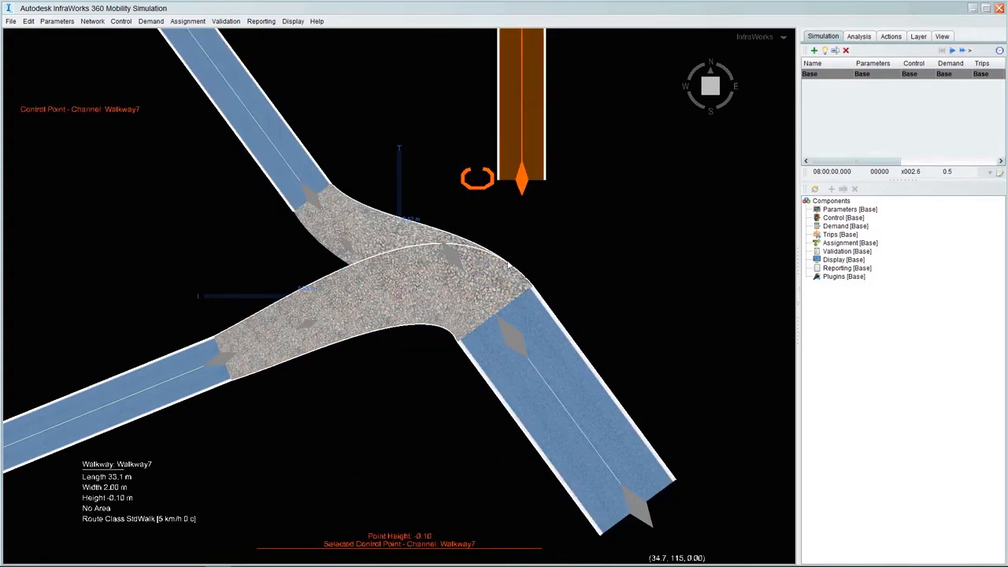
pyautogui.rightClick(394, 276)
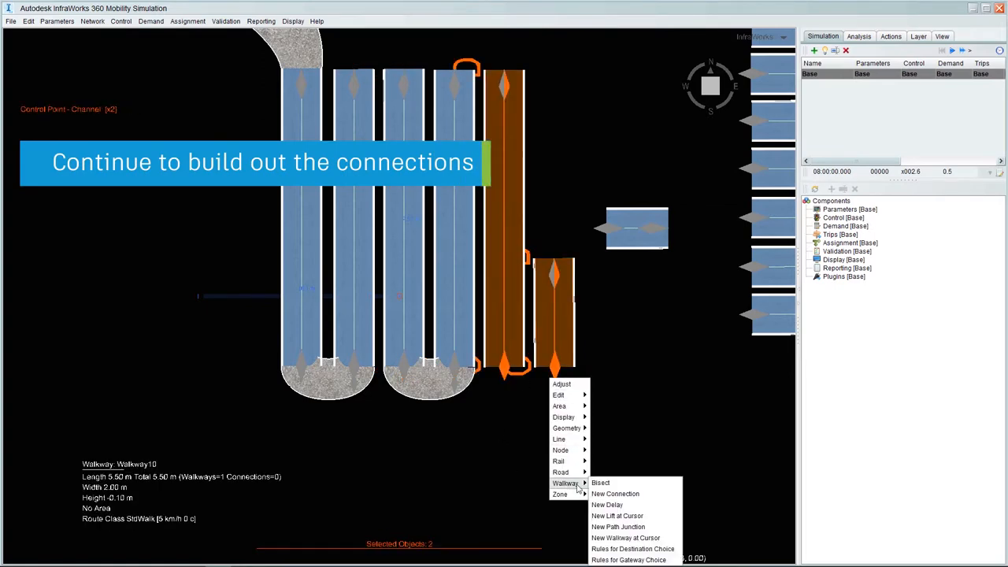
pyautogui.click(615, 494)
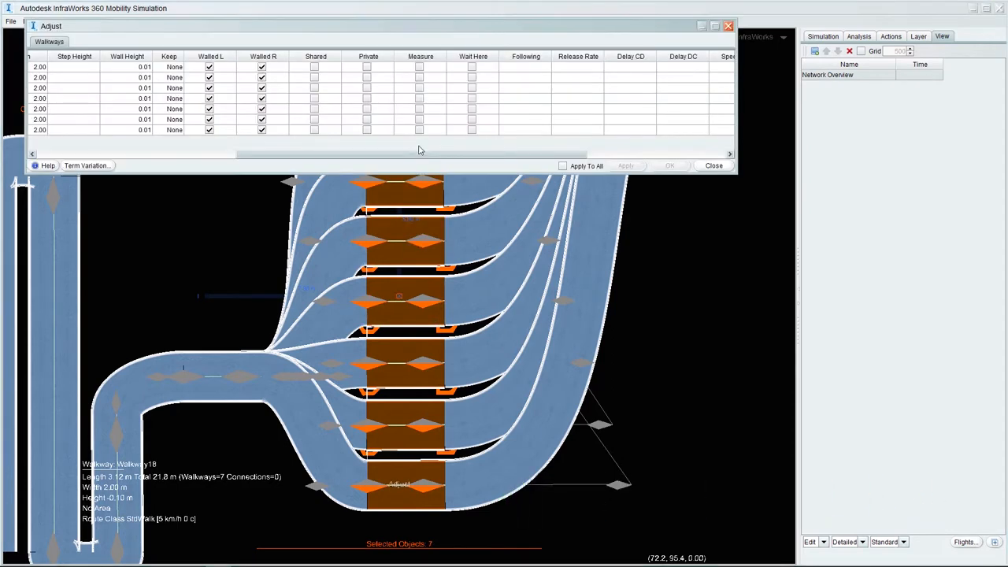
# Step: Tick Apply To All for the seven kiosk walkways and close their settings
pyautogui.click(562, 165)
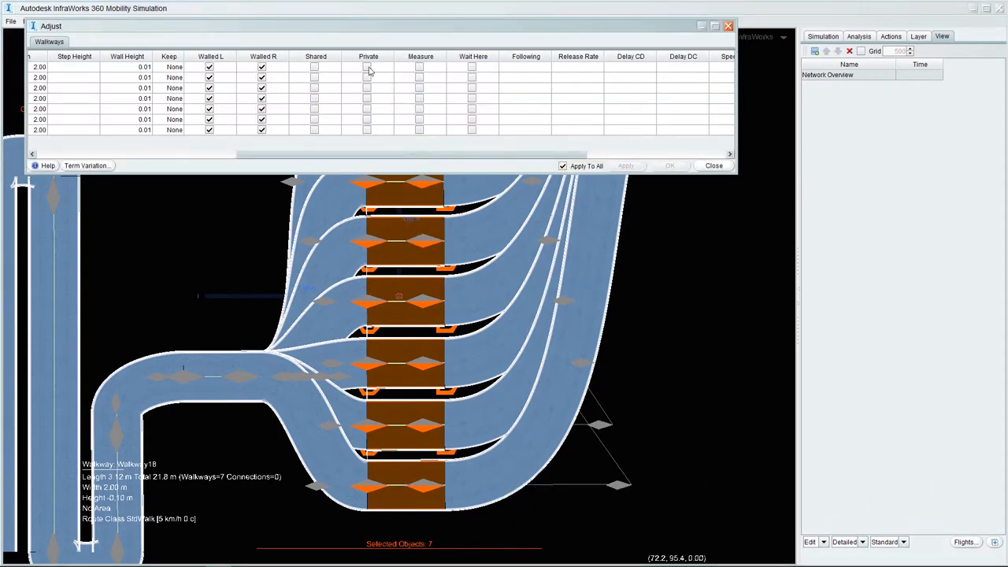
pyautogui.click(368, 56)
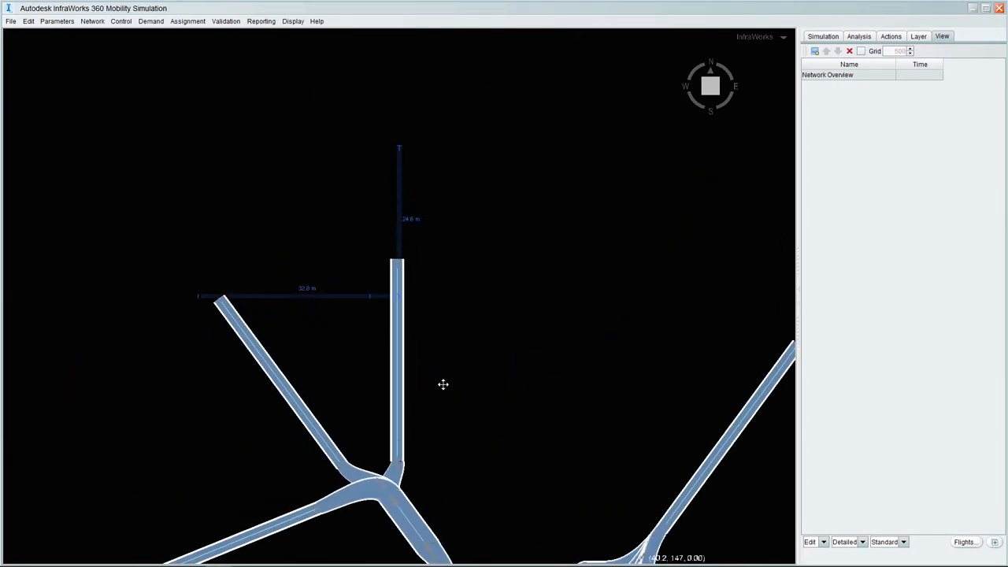
# Step: Add demand areas at the vertical, diagonal and long walkway ends
pyautogui.rightClick(410, 305)
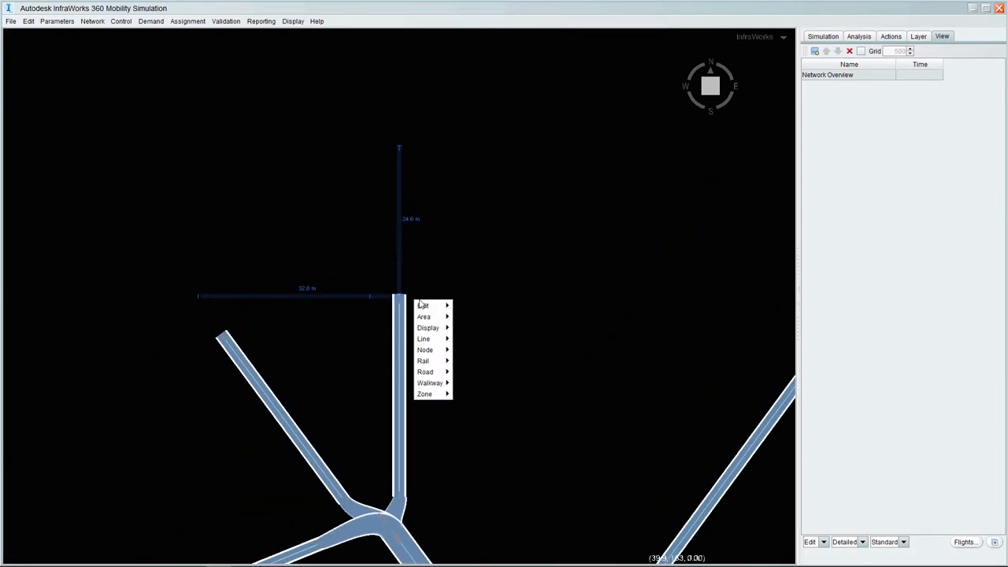
pyautogui.click(423, 316)
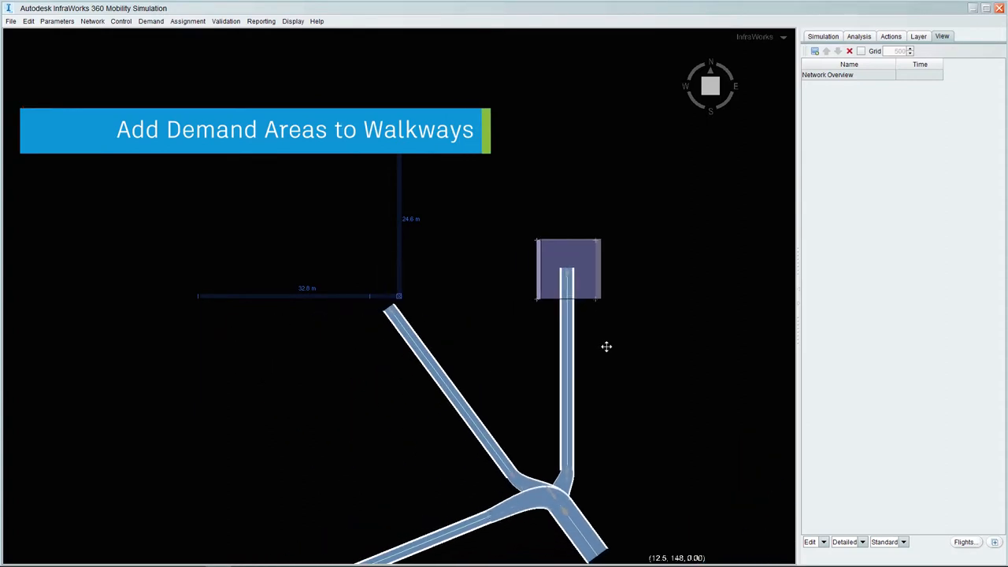
pyautogui.rightClick(414, 297)
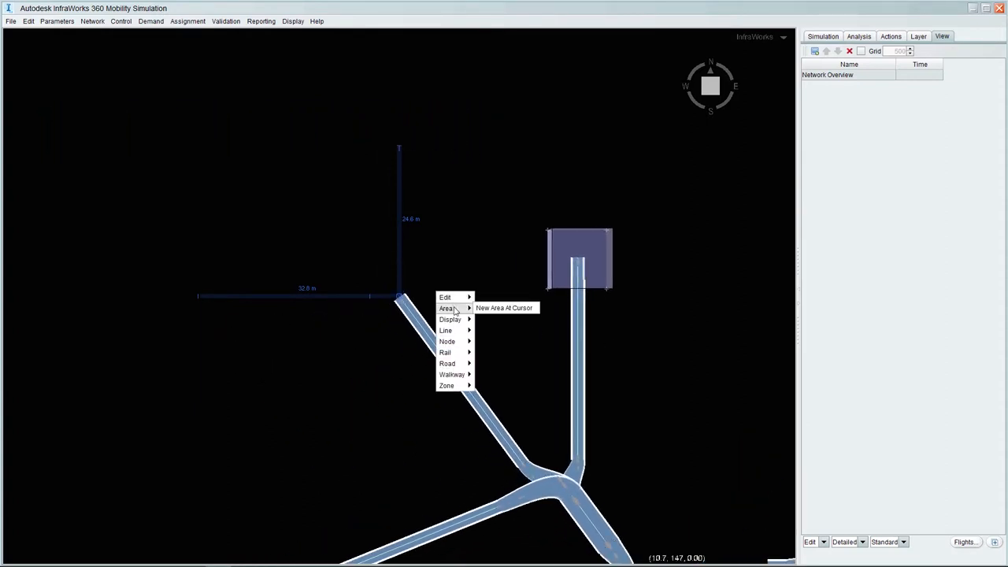
pyautogui.click(504, 308)
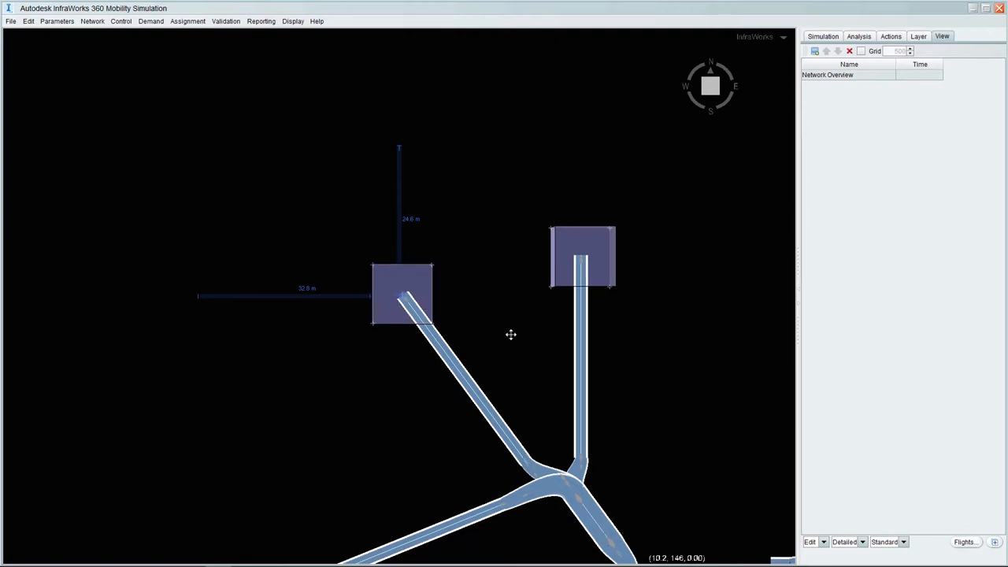
pyautogui.rightClick(432, 307)
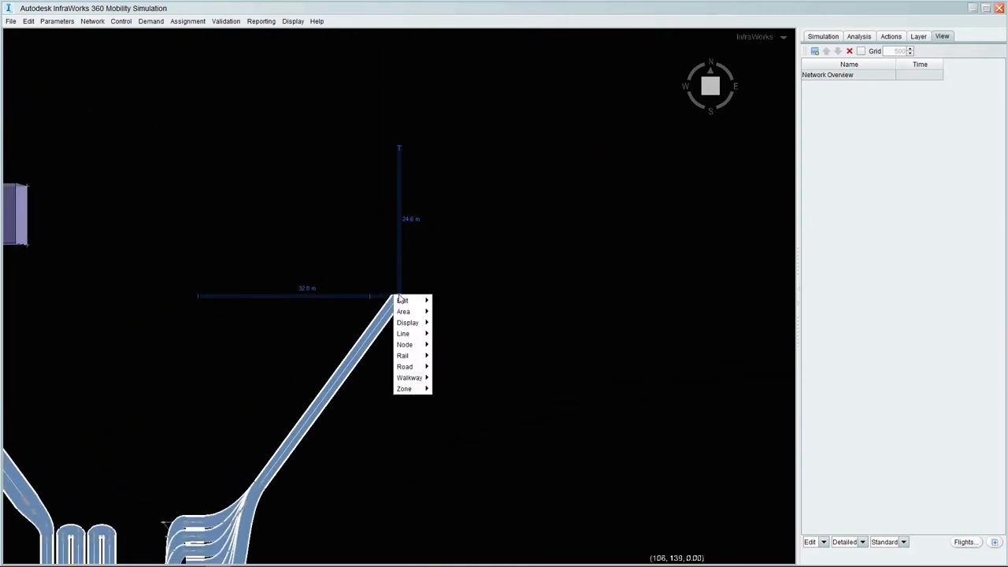
pyautogui.click(404, 311)
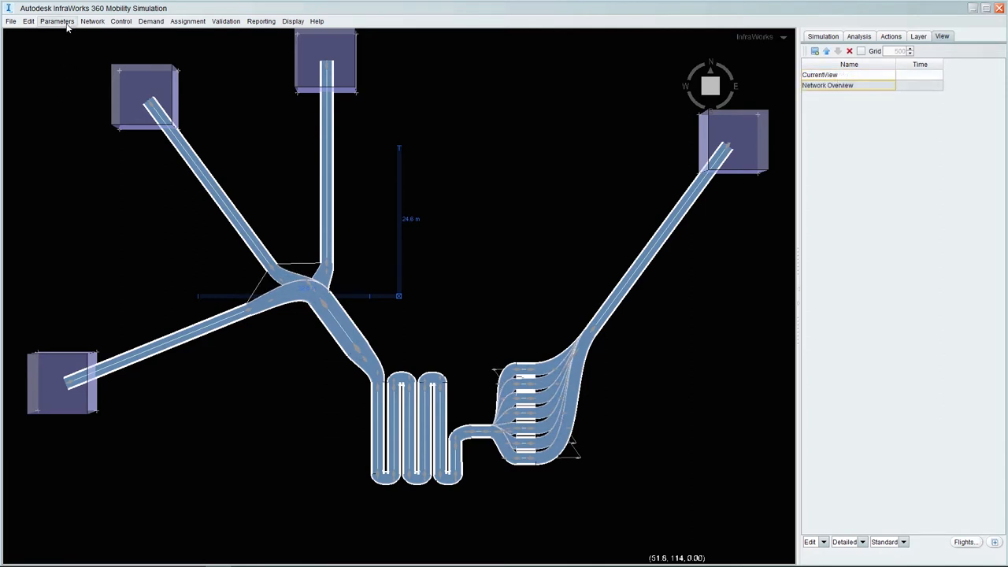
# Step: Set the simulation to 08:00–08:20 and add an Adult person type walking at 1.30
pyautogui.click(57, 22)
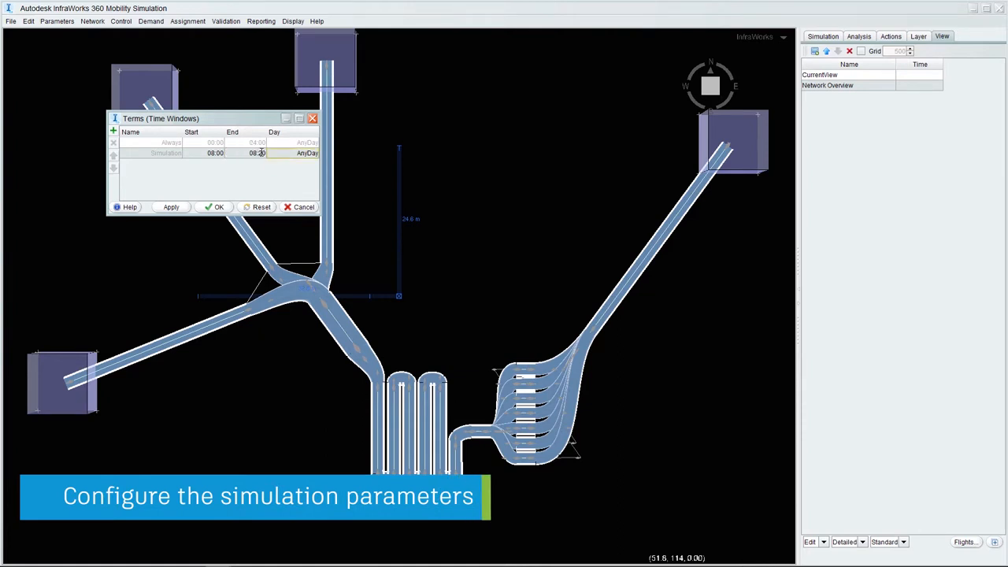
pyautogui.click(218, 206)
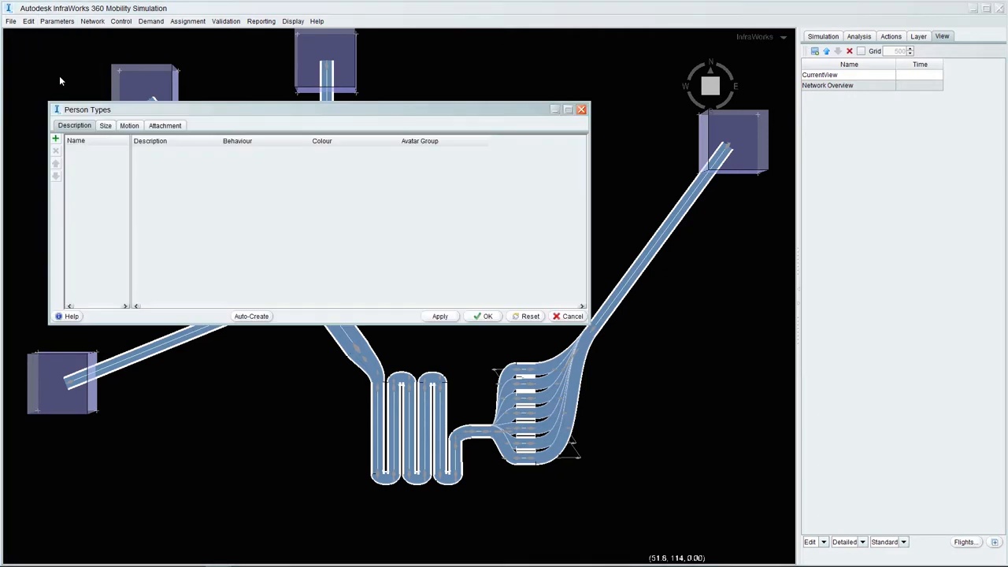
pyautogui.click(55, 139)
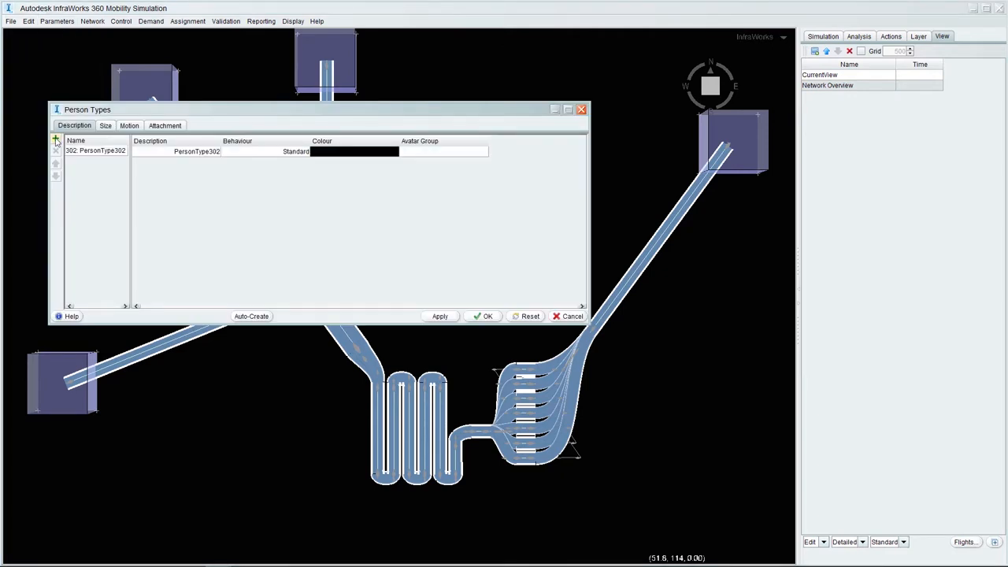
pyautogui.click(442, 151)
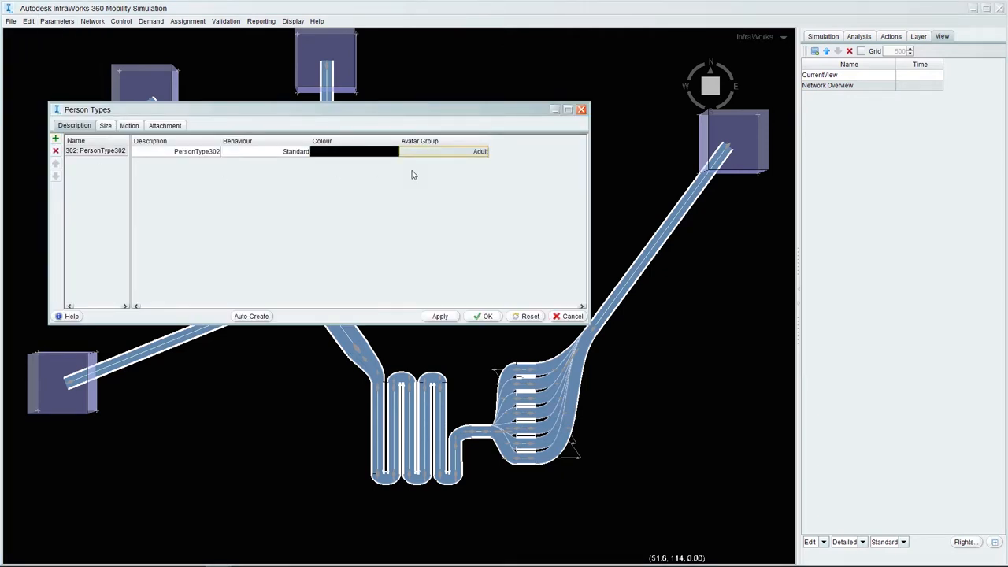
pyautogui.click(130, 126)
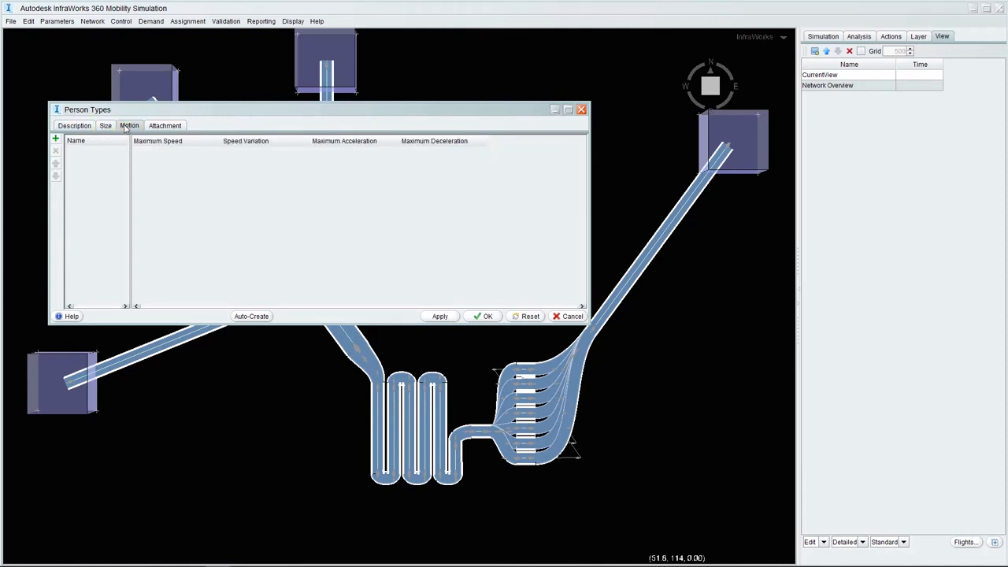
pyautogui.click(55, 139)
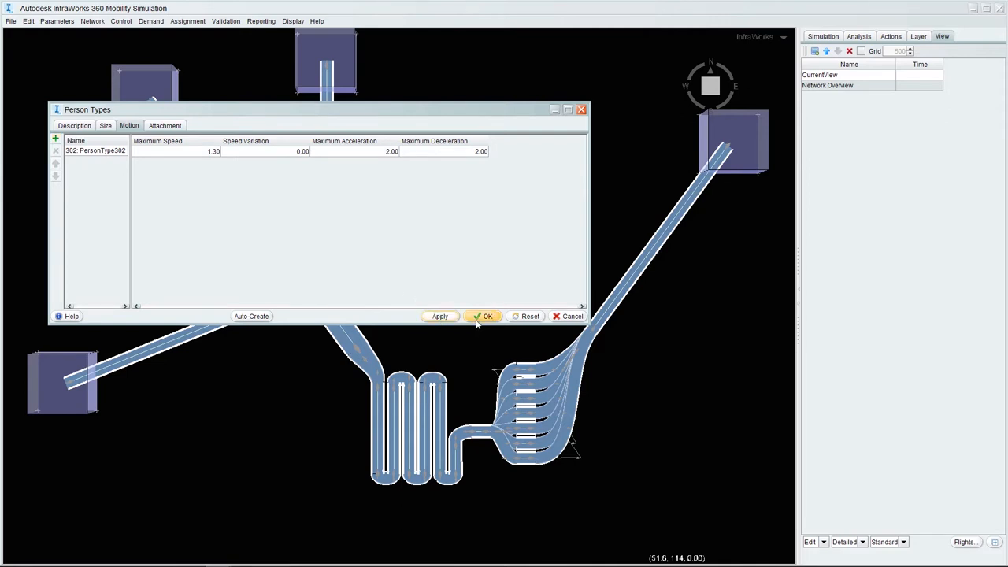
pyautogui.click(483, 316)
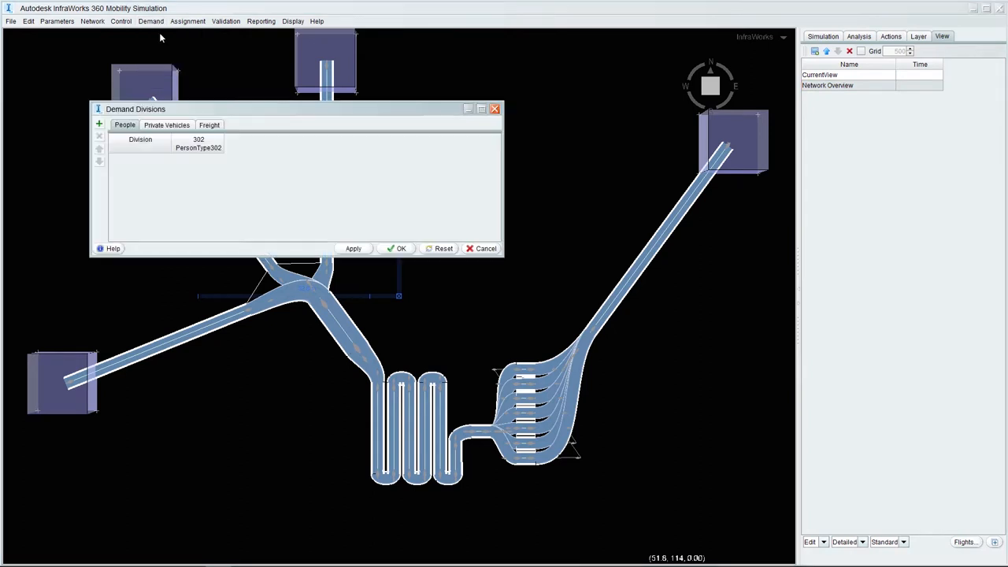
# Step: Create a new People demand matrix for the Simulation D1 division
pyautogui.click(98, 125)
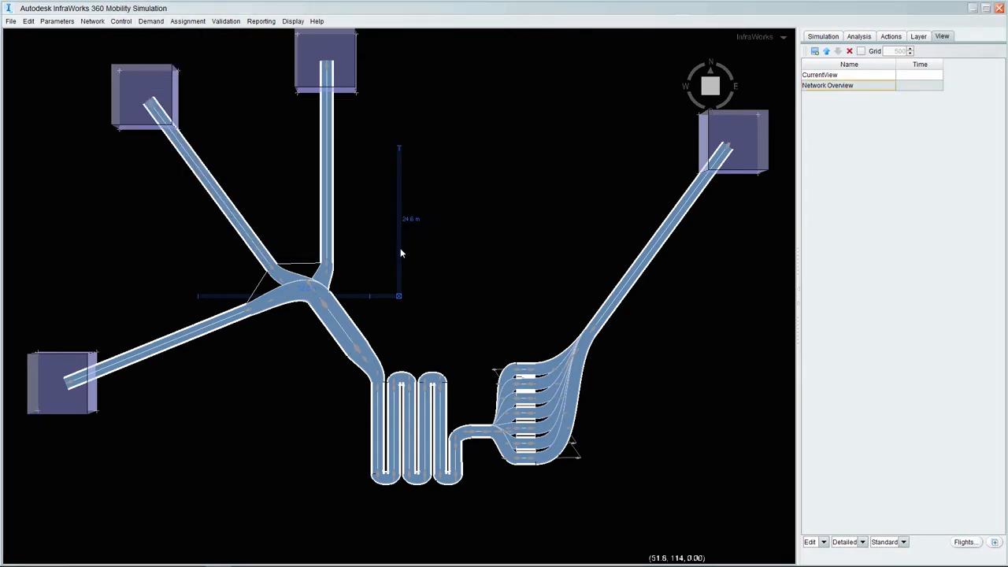
pyautogui.click(151, 21)
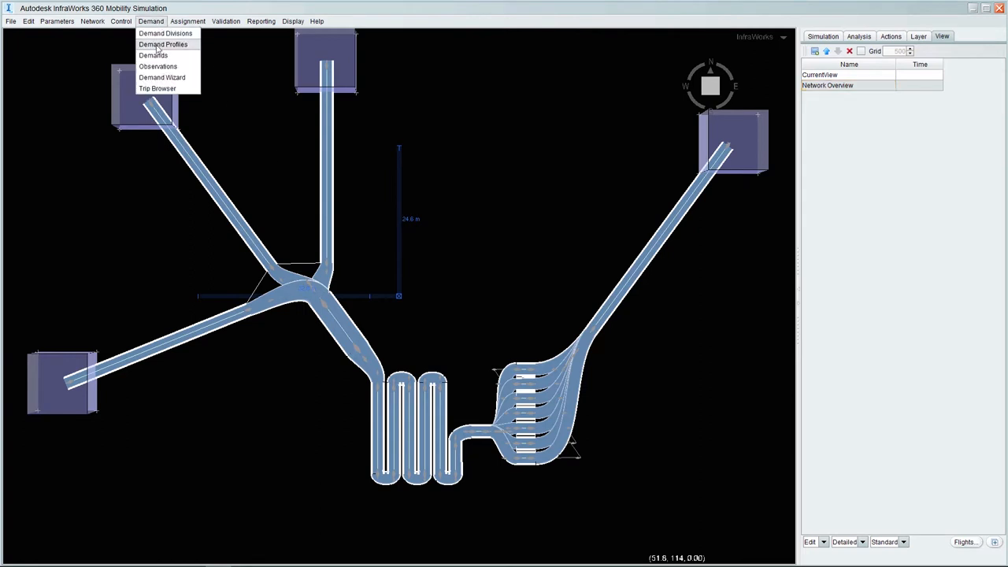
pyautogui.click(154, 55)
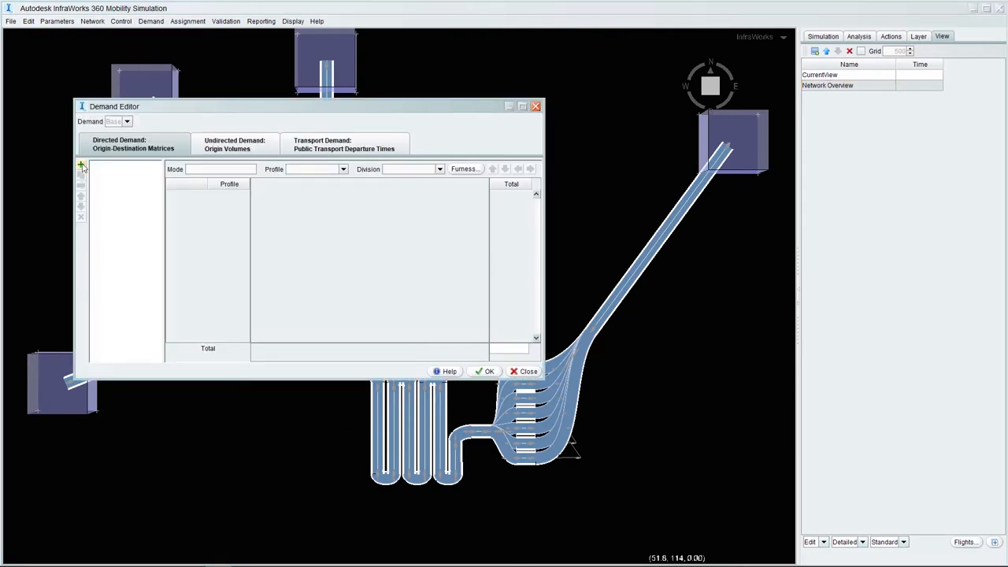
pyautogui.click(82, 165)
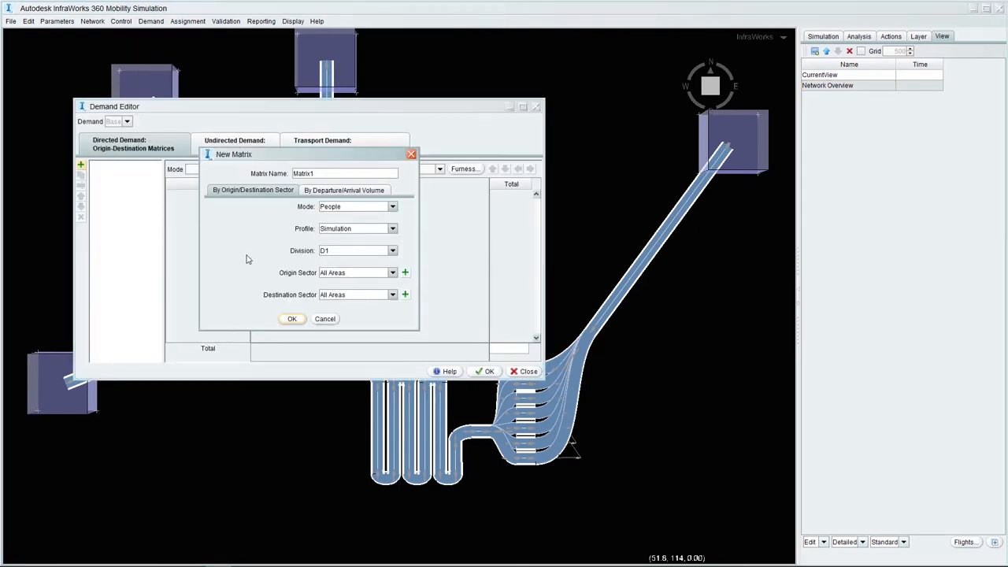
pyautogui.click(292, 318)
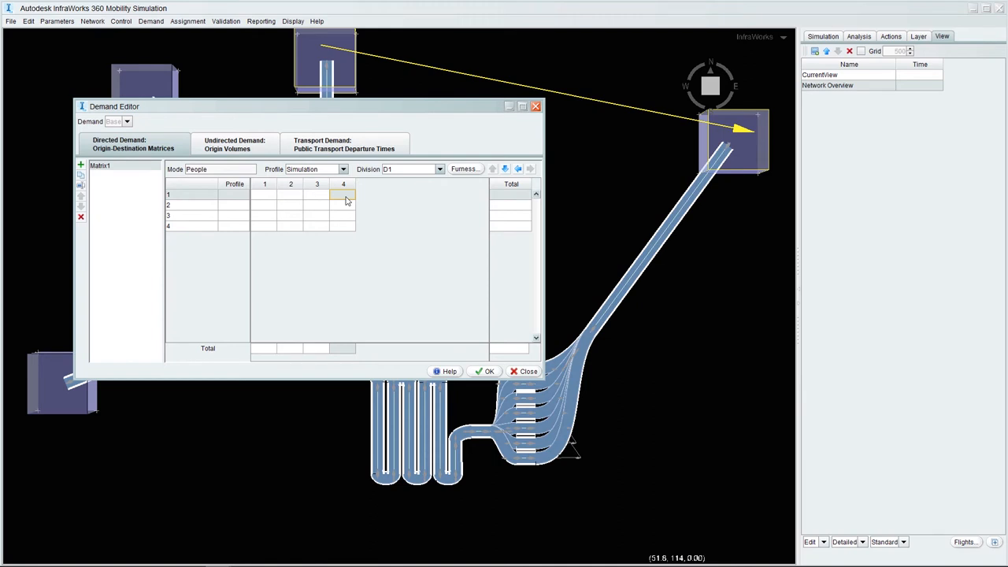
# Step: Enter 250 and 137 trips from areas 1 and 2 to area 4
pyautogui.write('250')
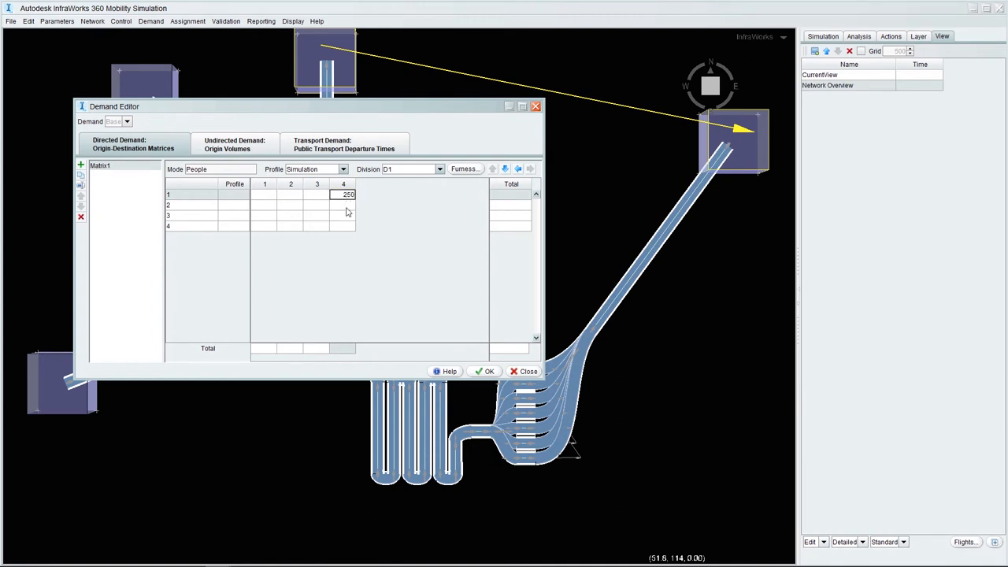
pyautogui.write('13')
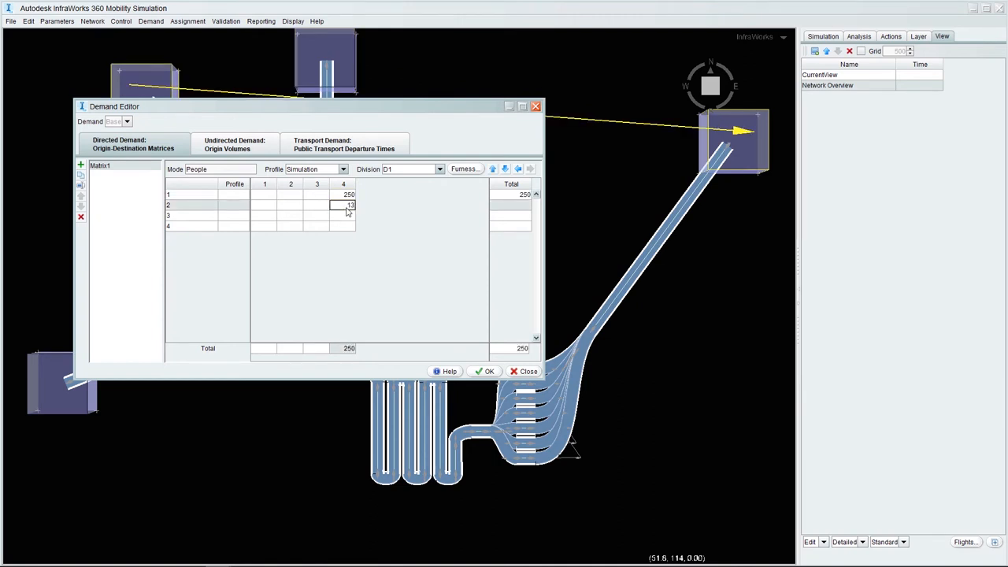
pyautogui.write('137')
pyautogui.click(343, 216)
pyautogui.write('125')
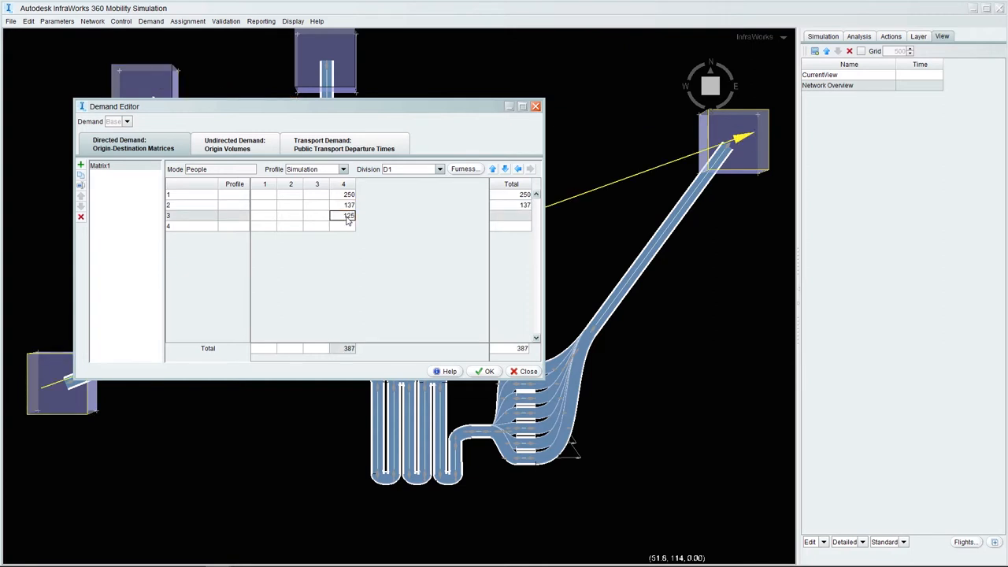
pyautogui.click(523, 371)
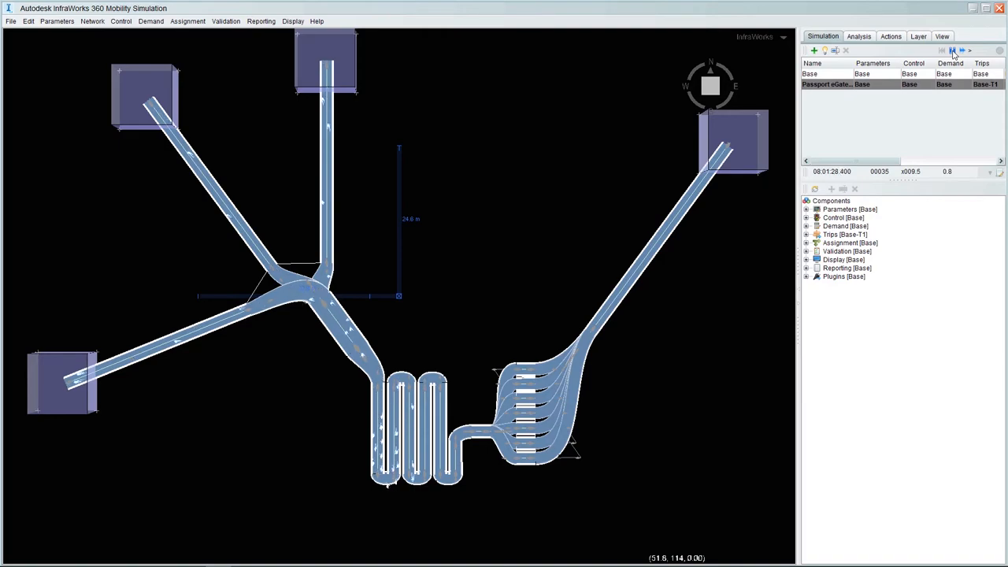
# Step: Play the pedestrian simulation, then pause it once people are walking the queue
pyautogui.click(952, 50)
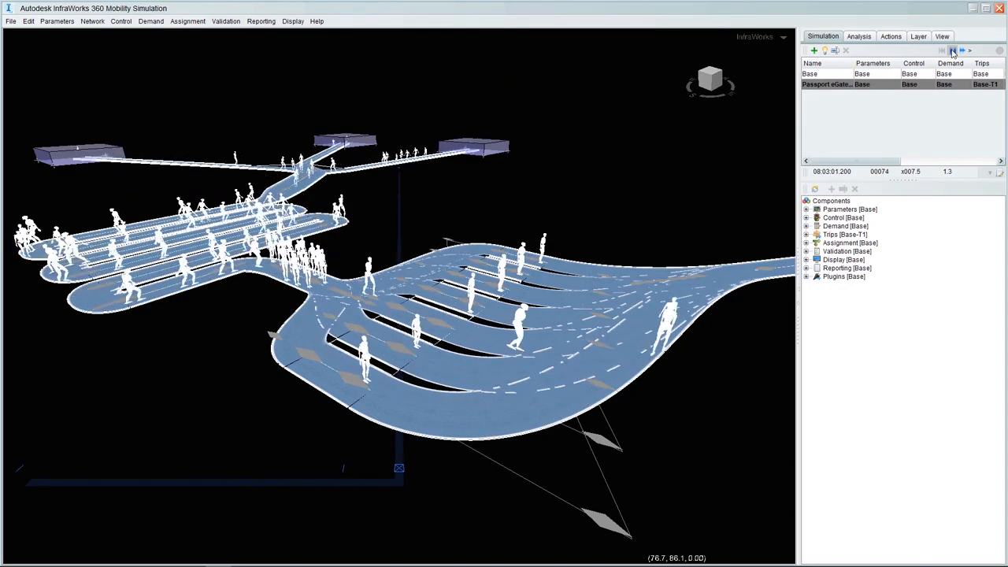
pyautogui.click(942, 37)
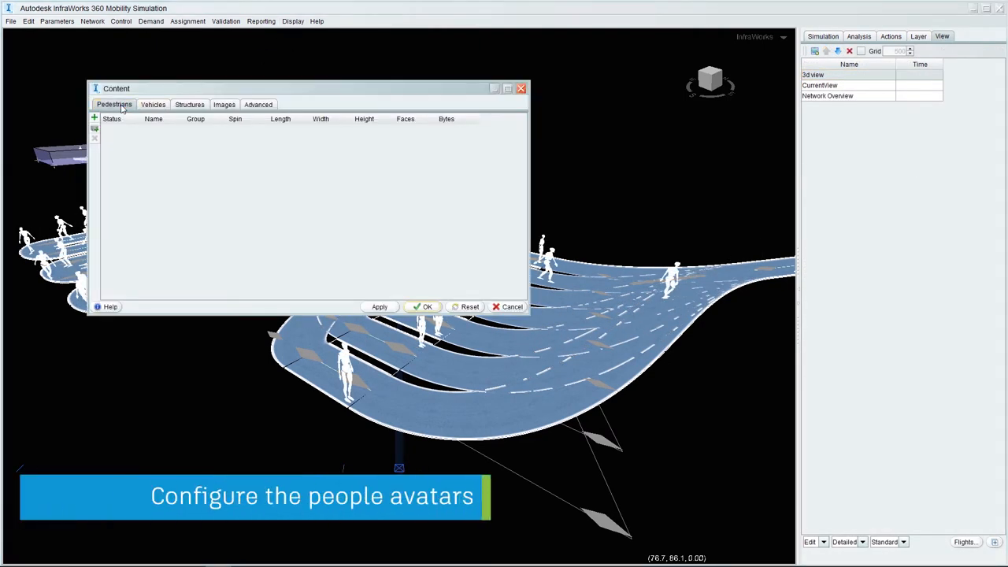
# Step: Add the man and woman shapes from the People library as pedestrian avatars
pyautogui.click(94, 118)
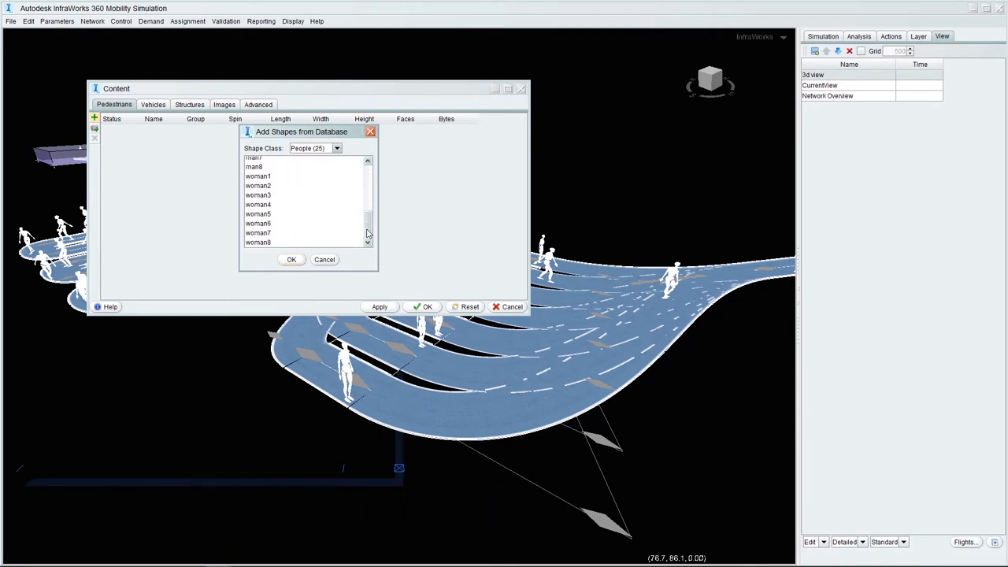
pyautogui.click(291, 259)
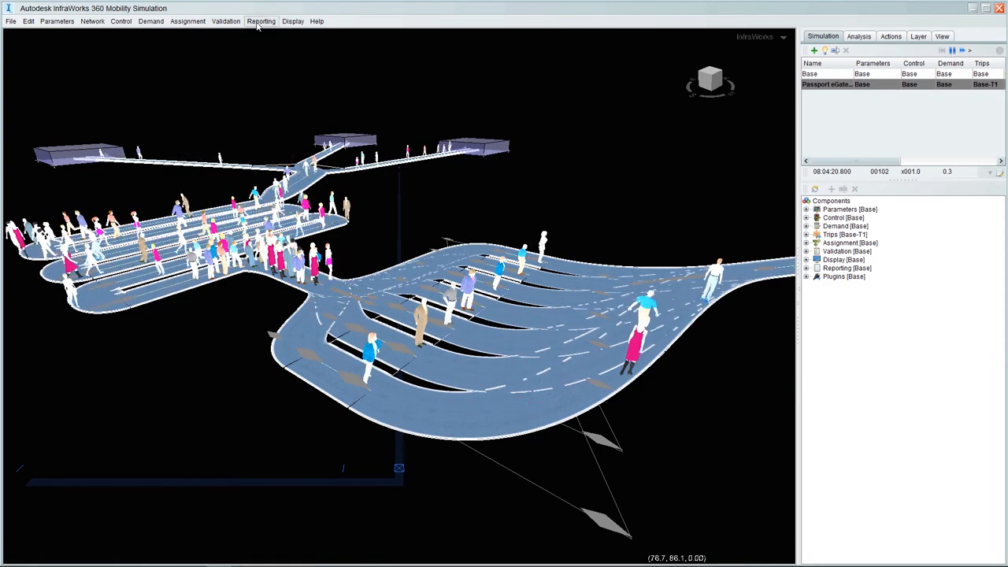
# Step: View Walking Reports, toggling between Summary Statistics and Individual Walks
pyautogui.click(260, 21)
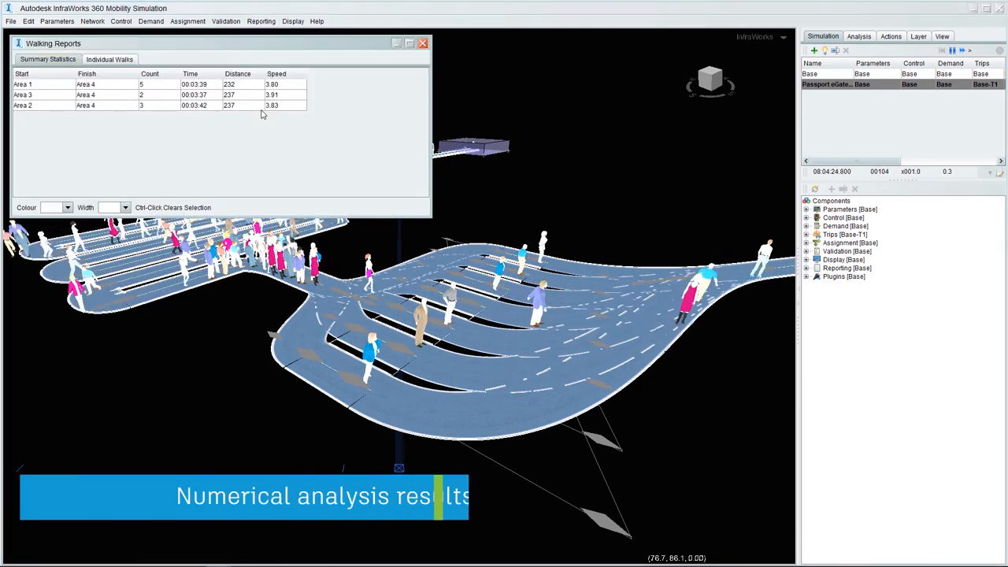
pyautogui.click(110, 59)
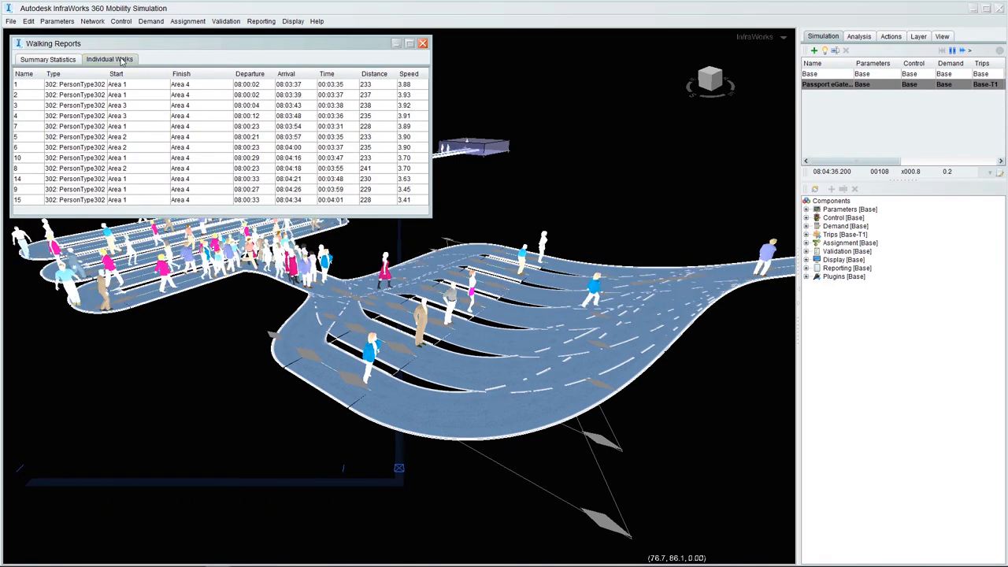
pyautogui.click(48, 59)
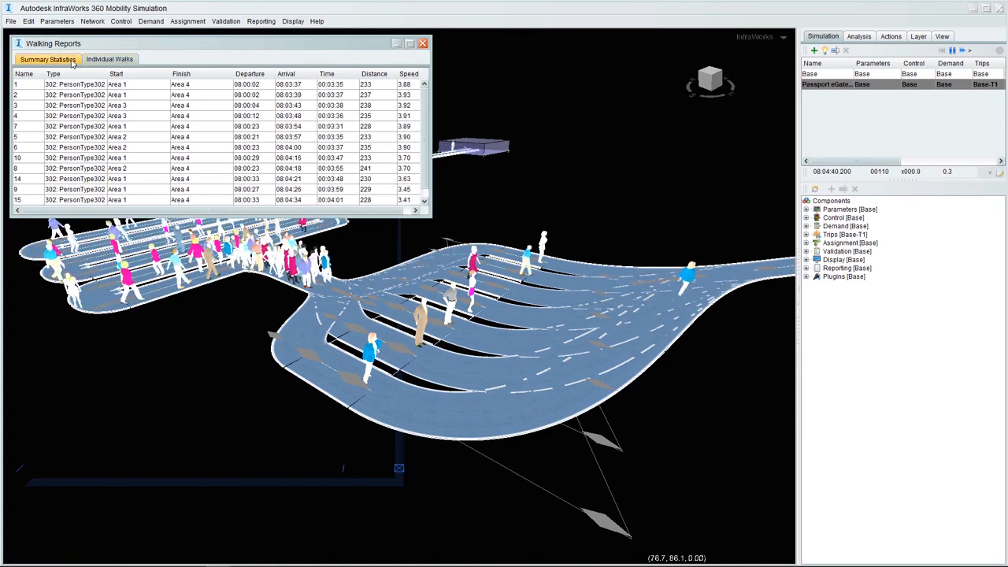
pyautogui.click(47, 59)
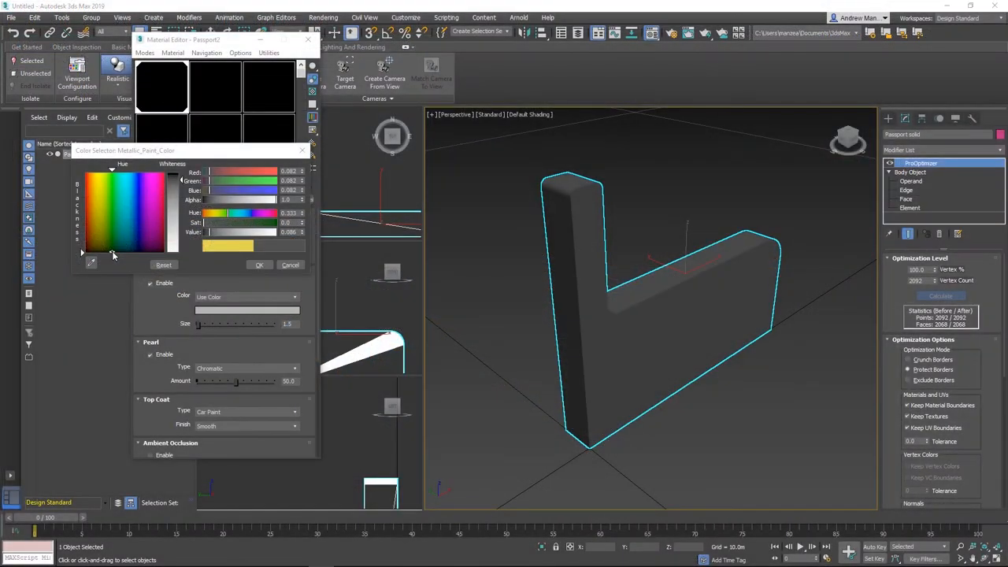
# Step: Pick a new Metallic Paint Color for the passport kiosk material
pyautogui.click(112, 182)
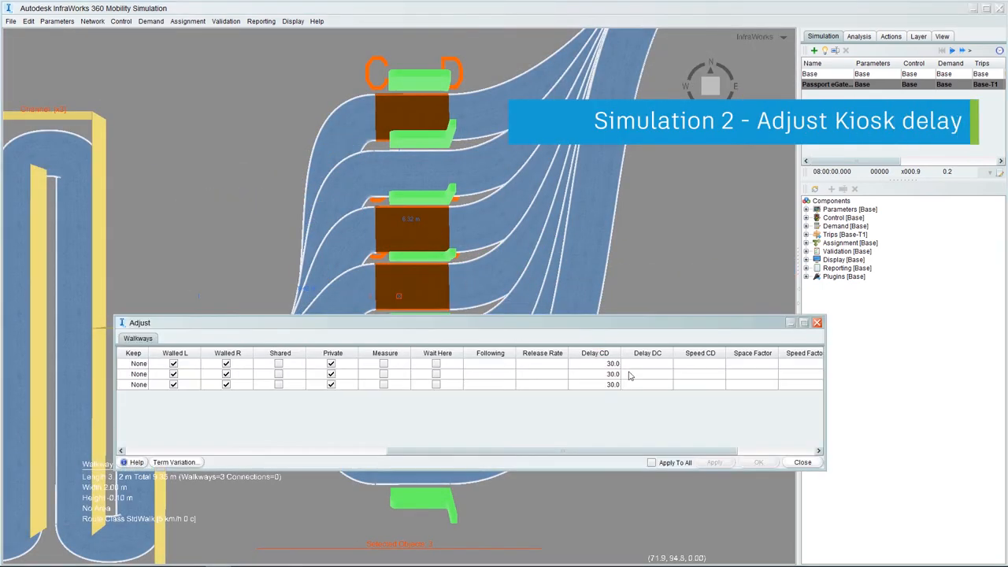
# Step: Set Delay CD to 60 on the three kiosk walkways and rerun the simulation
pyautogui.write('60')
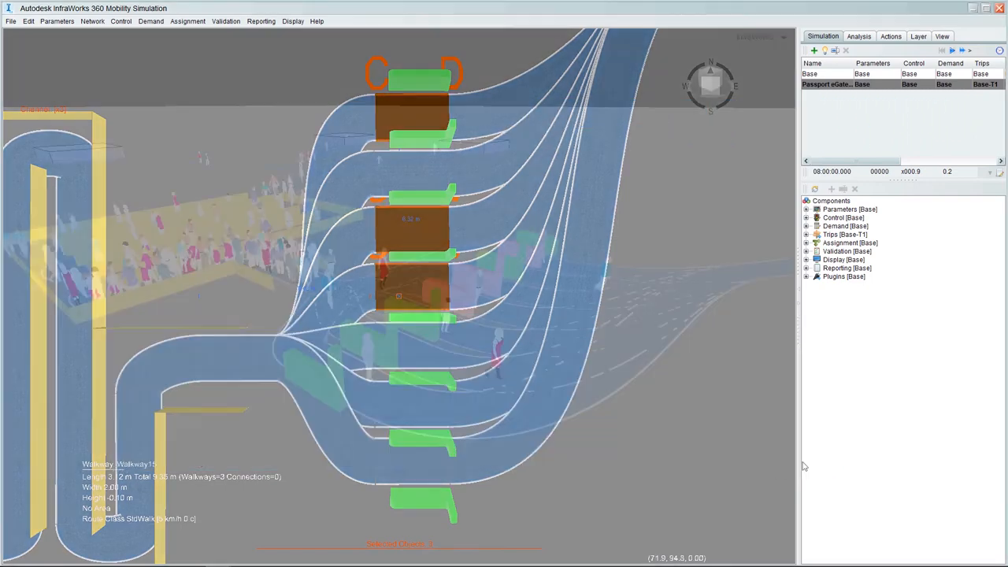
pyautogui.click(952, 50)
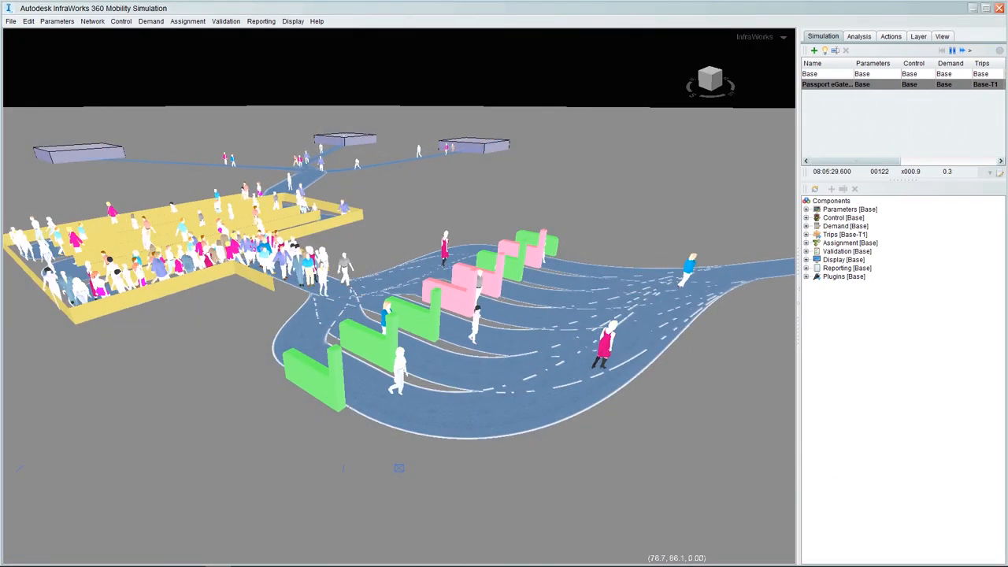